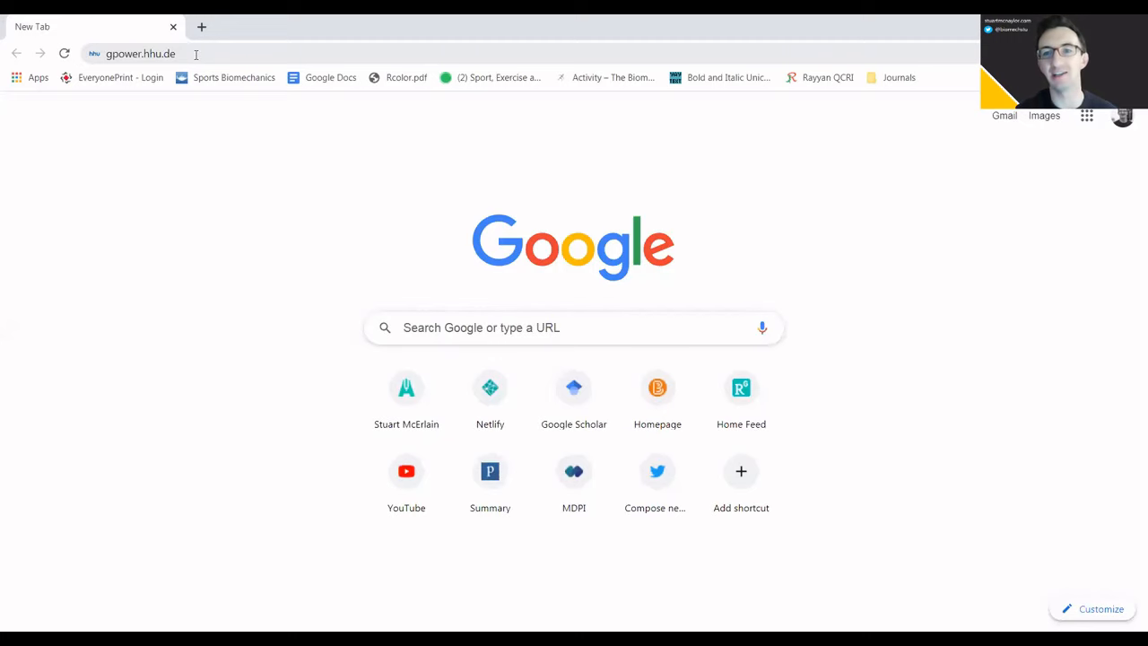
Load gpower.hhu.de and scroll to the Windows and macOS download section.
{"action": "key", "text": "Return"}
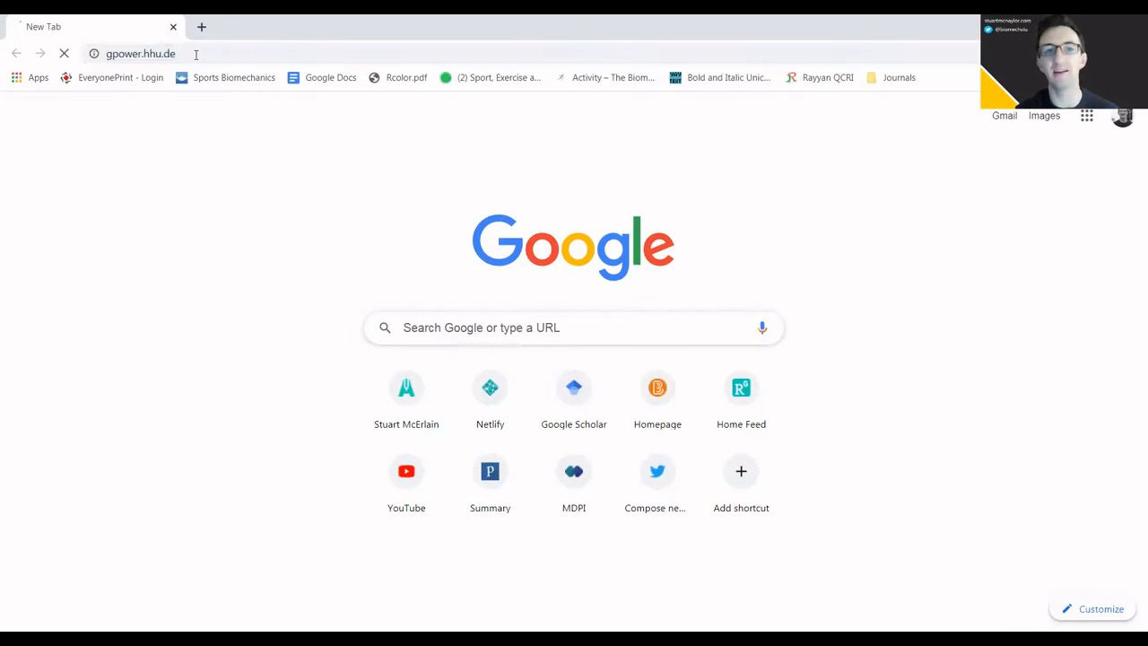
{"action": "key", "text": "Return"}
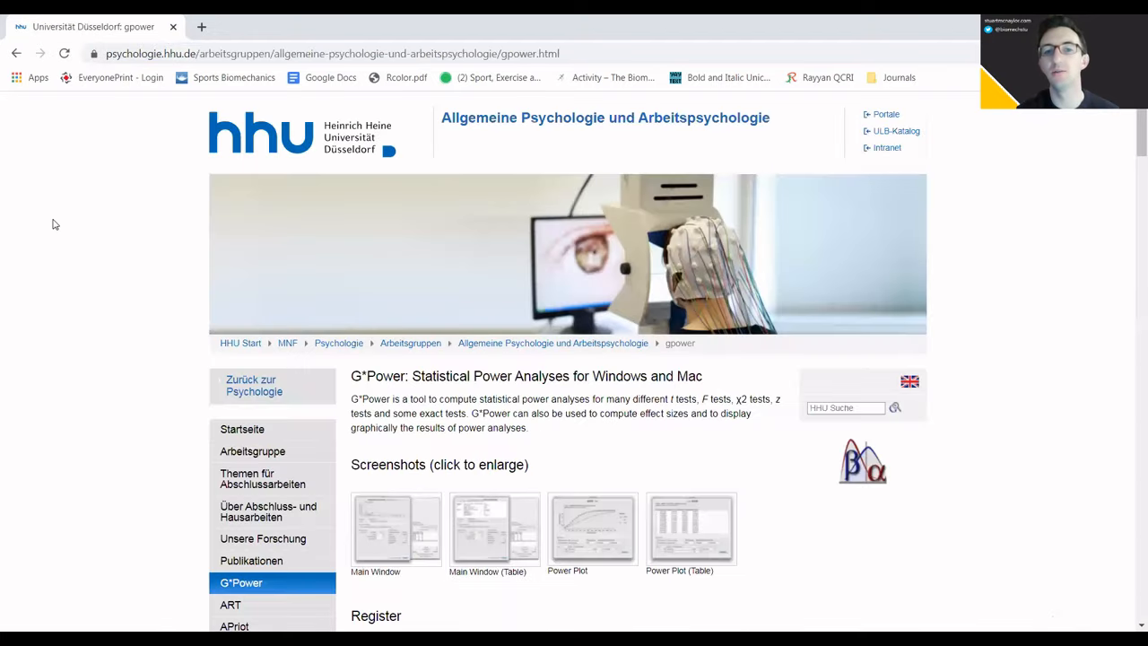
{"action": "scroll", "scroll_direction": "down", "scroll_amount": 3}
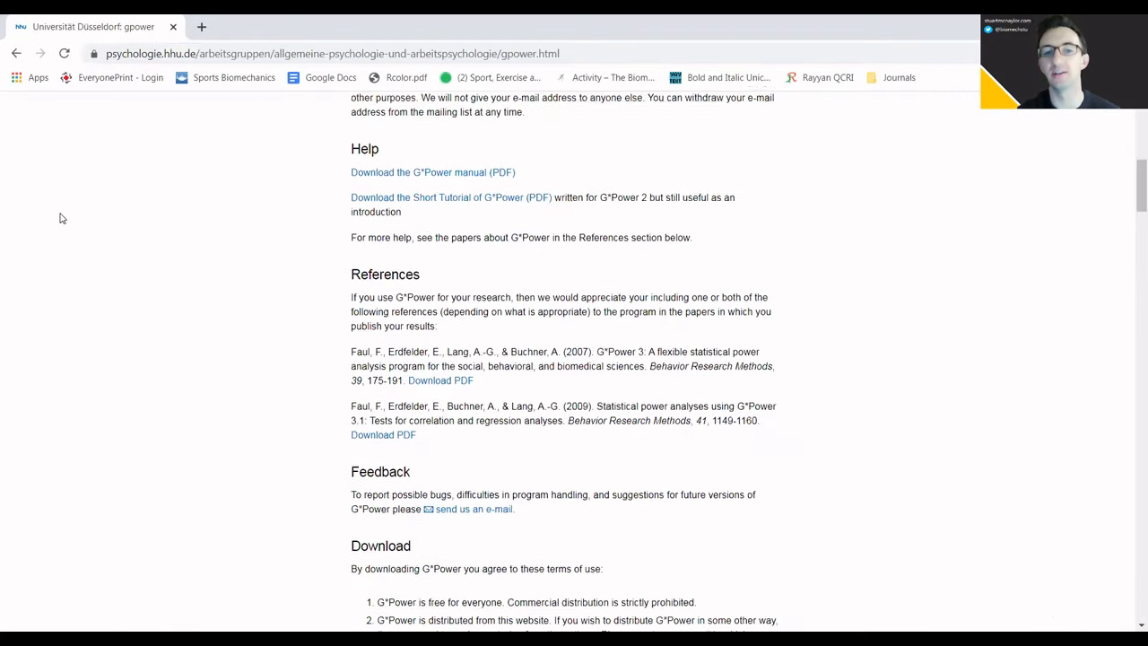
{"action": "scroll", "scroll_direction": "down", "scroll_amount": 3}
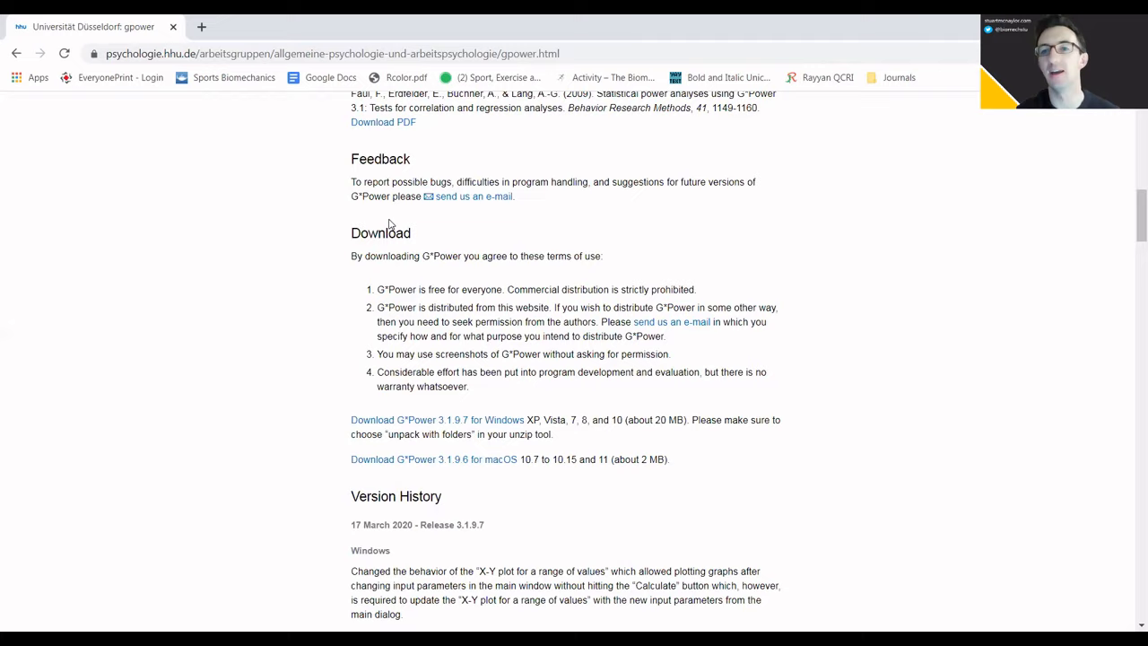
{"action": "mouse_move", "coordinate": [489, 411]}
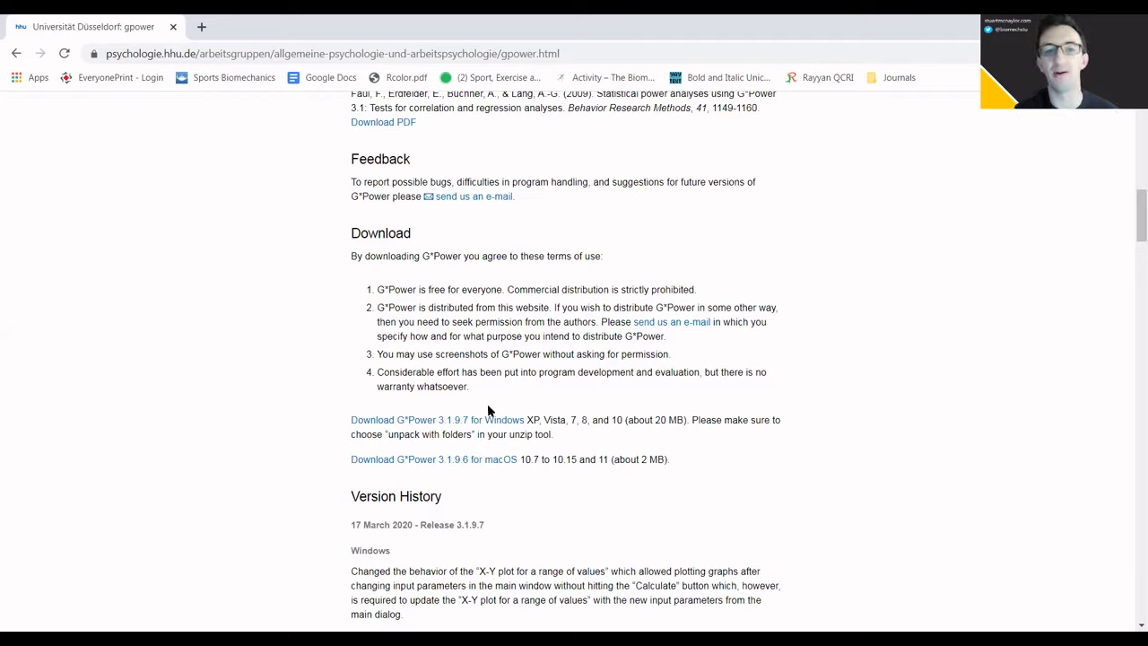
{"action": "mouse_move", "coordinate": [493, 422]}
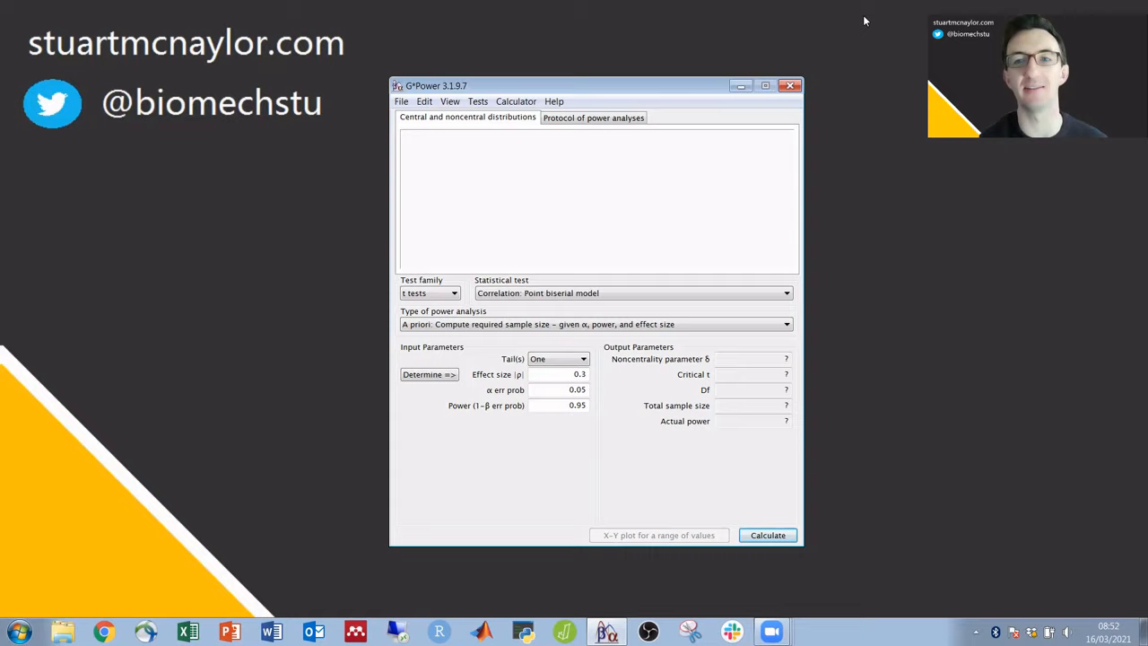
{"action": "mouse_move", "coordinate": [632, 80]}
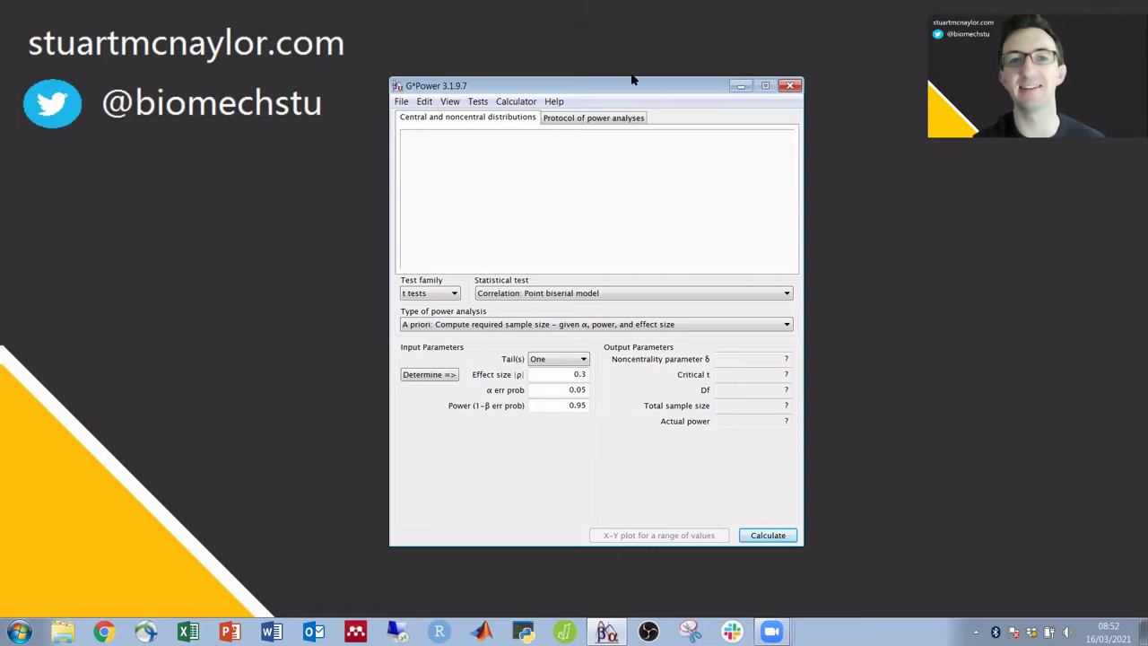
{"action": "mouse_move", "coordinate": [478, 101]}
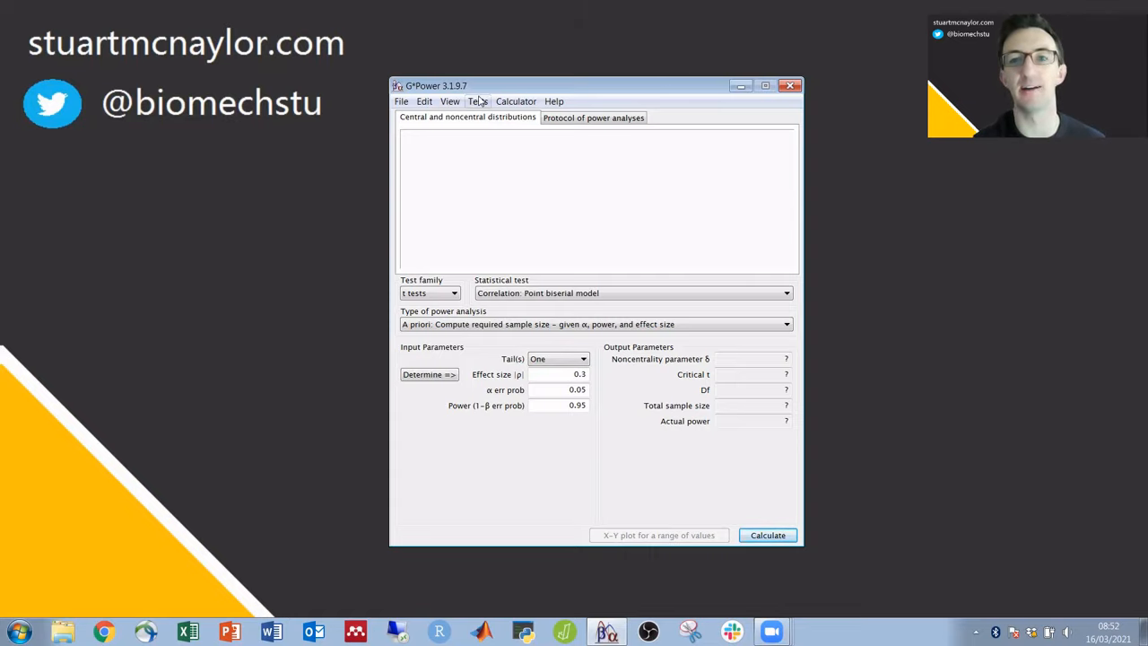
Show the Tests menu with its correlation, means and proportions categories.
{"action": "left_click", "coordinate": [478, 100]}
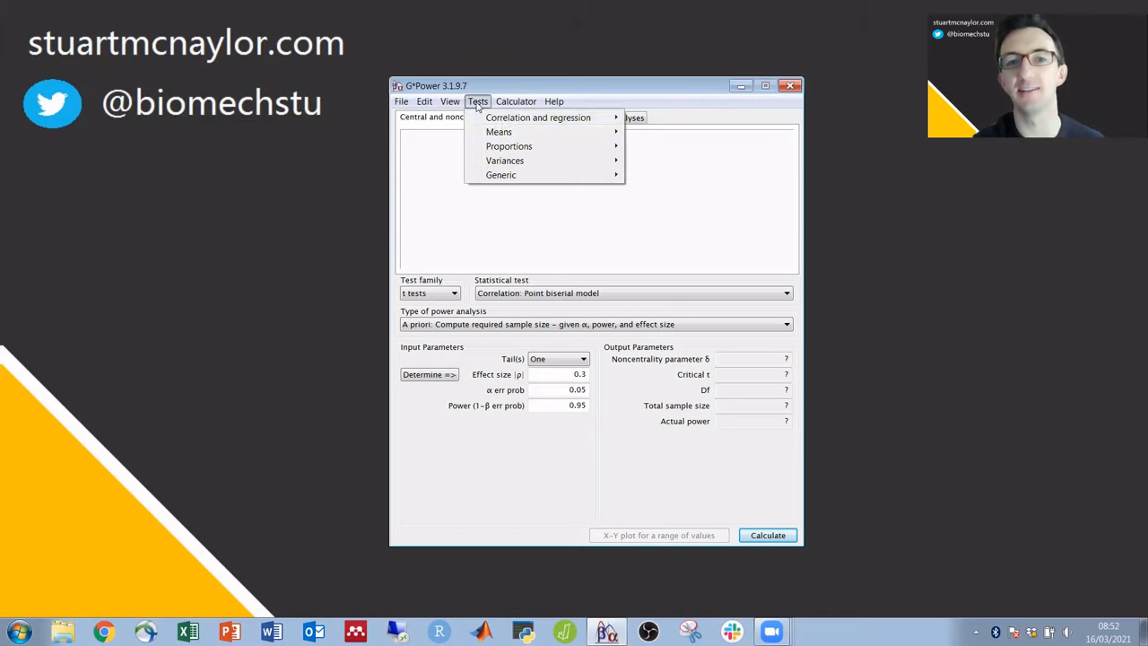
{"action": "mouse_move", "coordinate": [538, 118]}
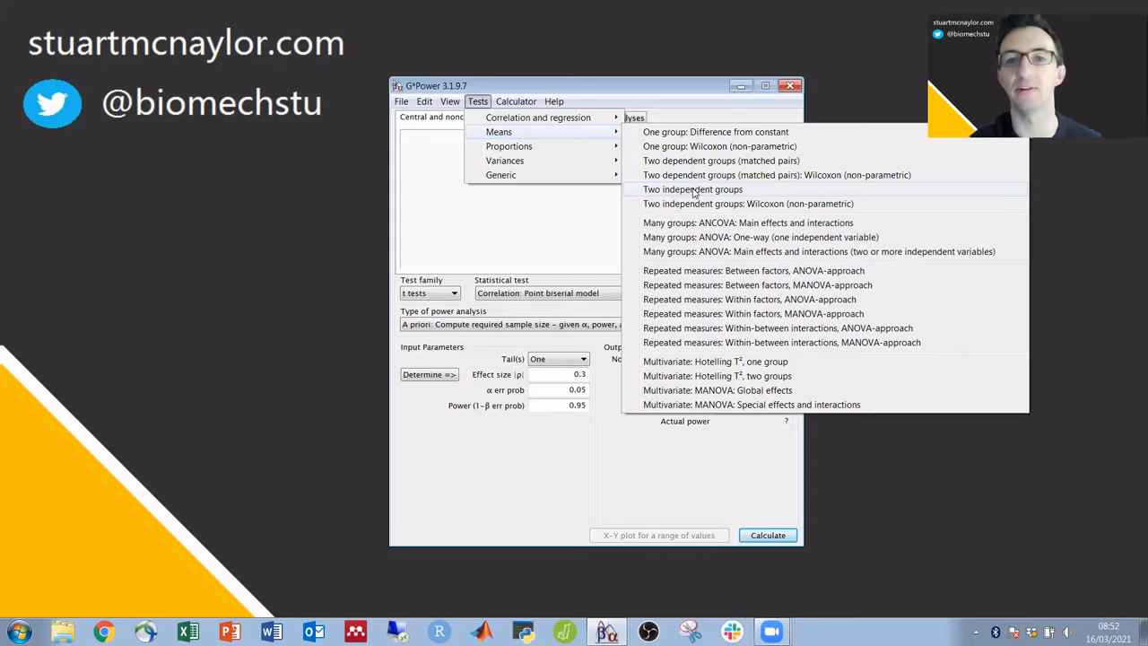
Select the two independent means t test and set it to two tails.
{"action": "left_click", "coordinate": [692, 189]}
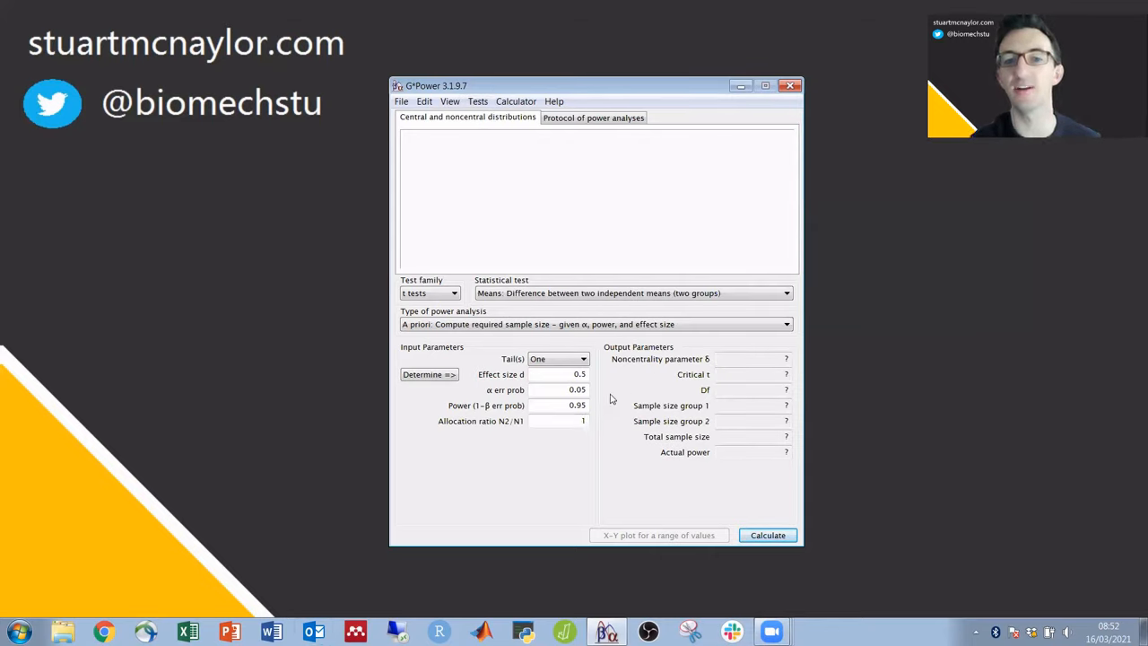
{"action": "mouse_move", "coordinate": [610, 425]}
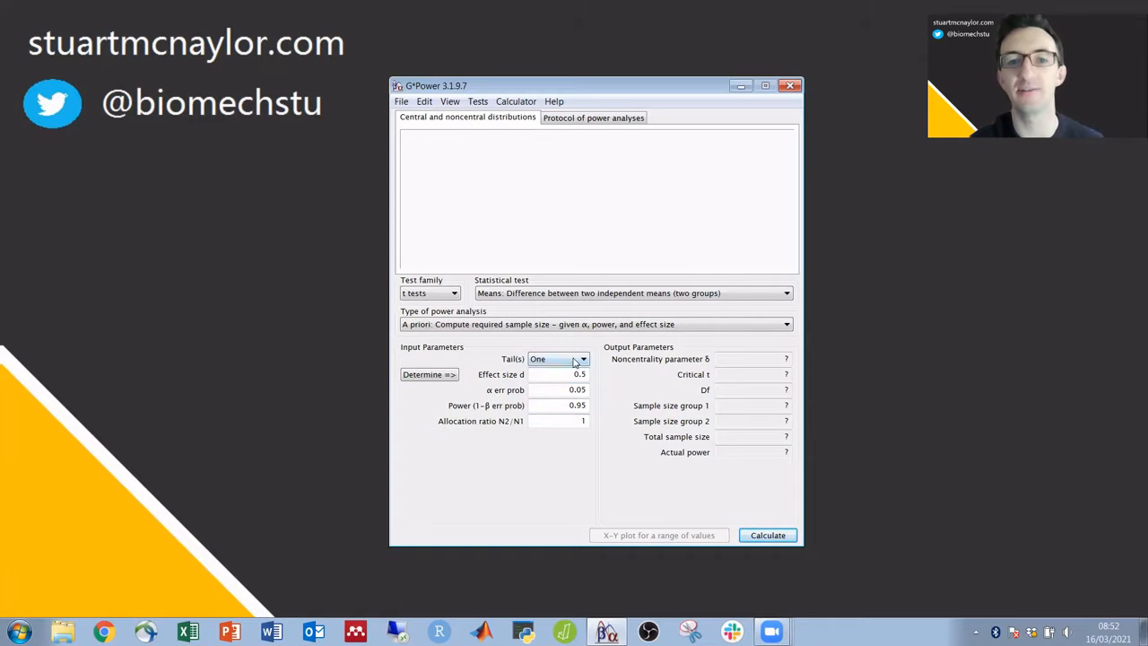
{"action": "left_click", "coordinate": [582, 358]}
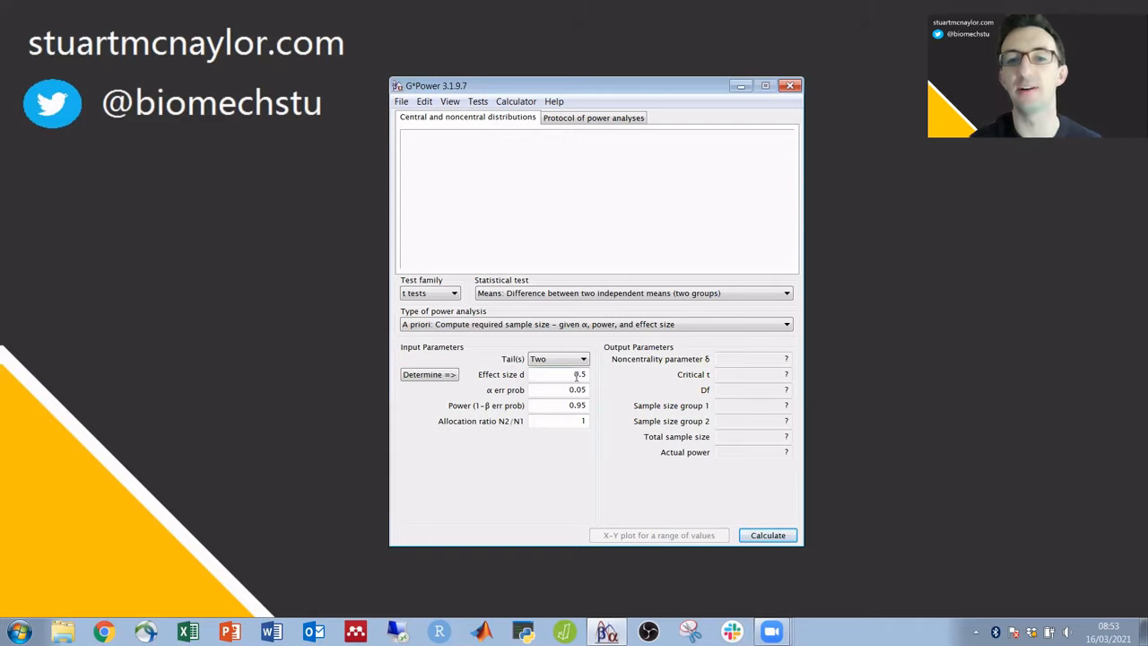
{"action": "mouse_move", "coordinate": [579, 374]}
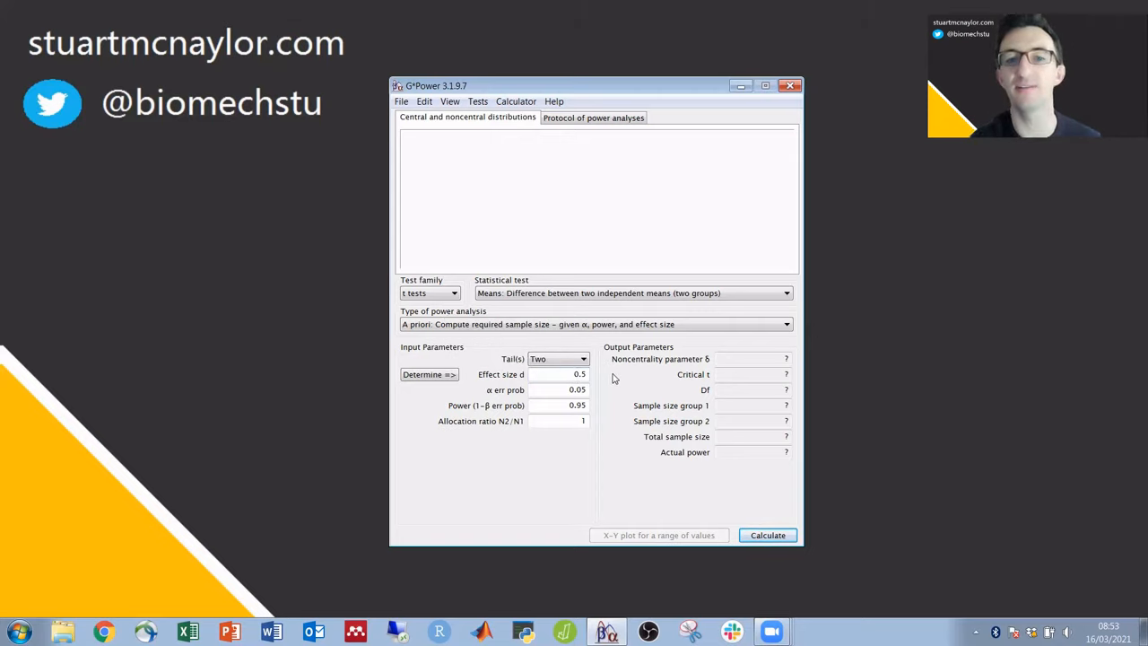
{"action": "mouse_move", "coordinate": [601, 414]}
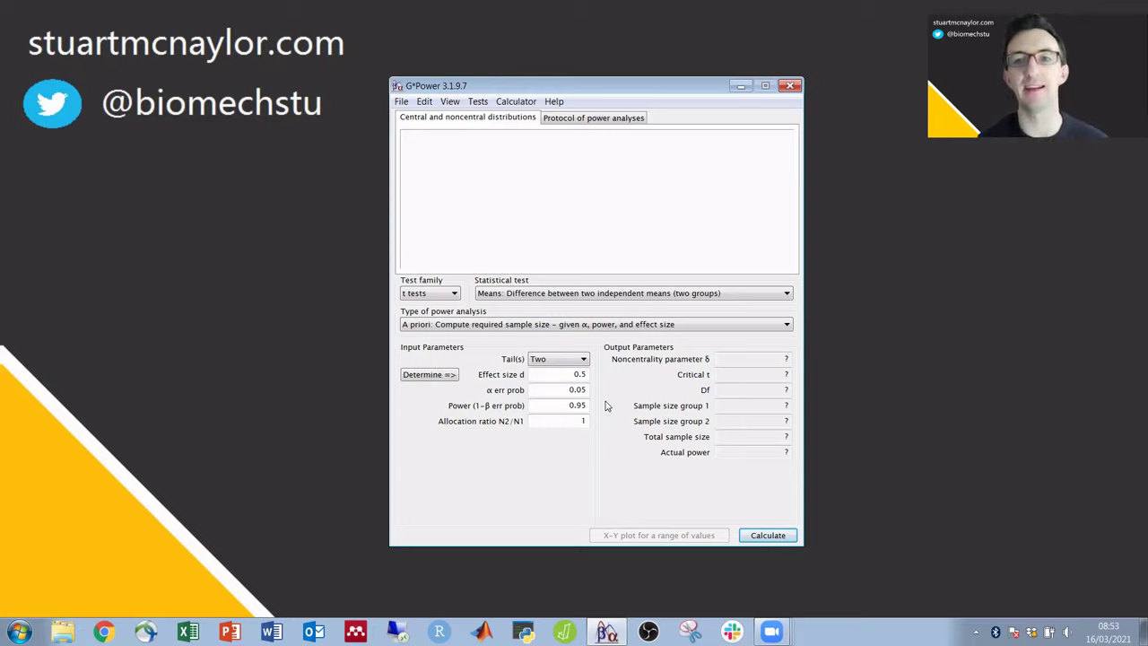
{"action": "mouse_move", "coordinate": [590, 410]}
{"action": "type", "text": "0.8"}
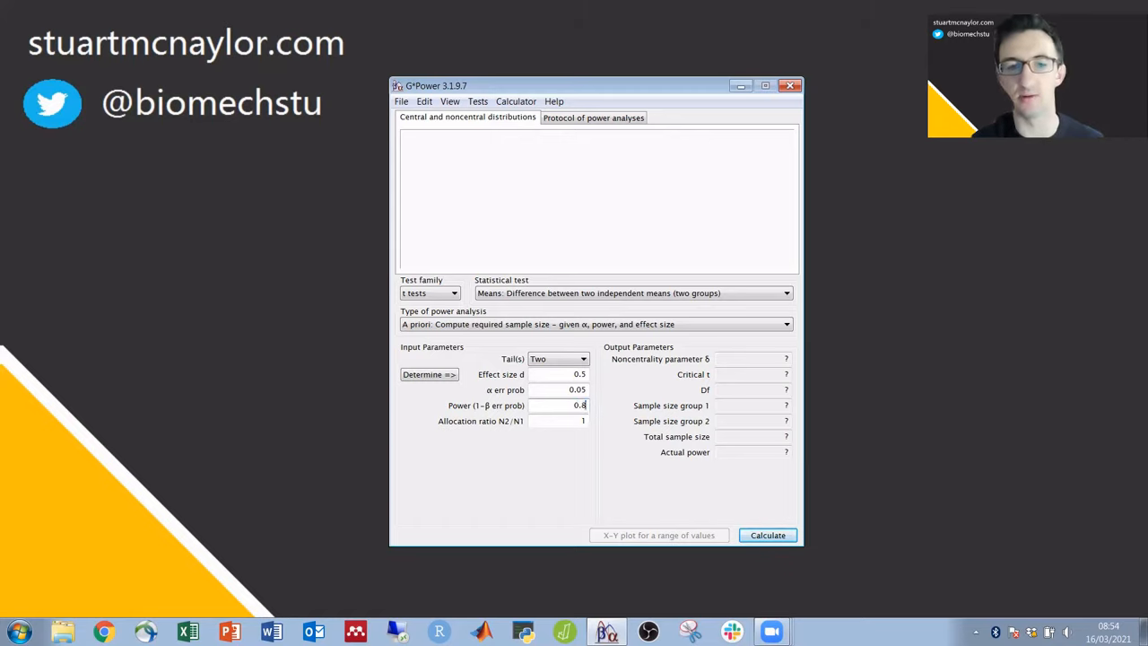
{"action": "mouse_move", "coordinate": [588, 455]}
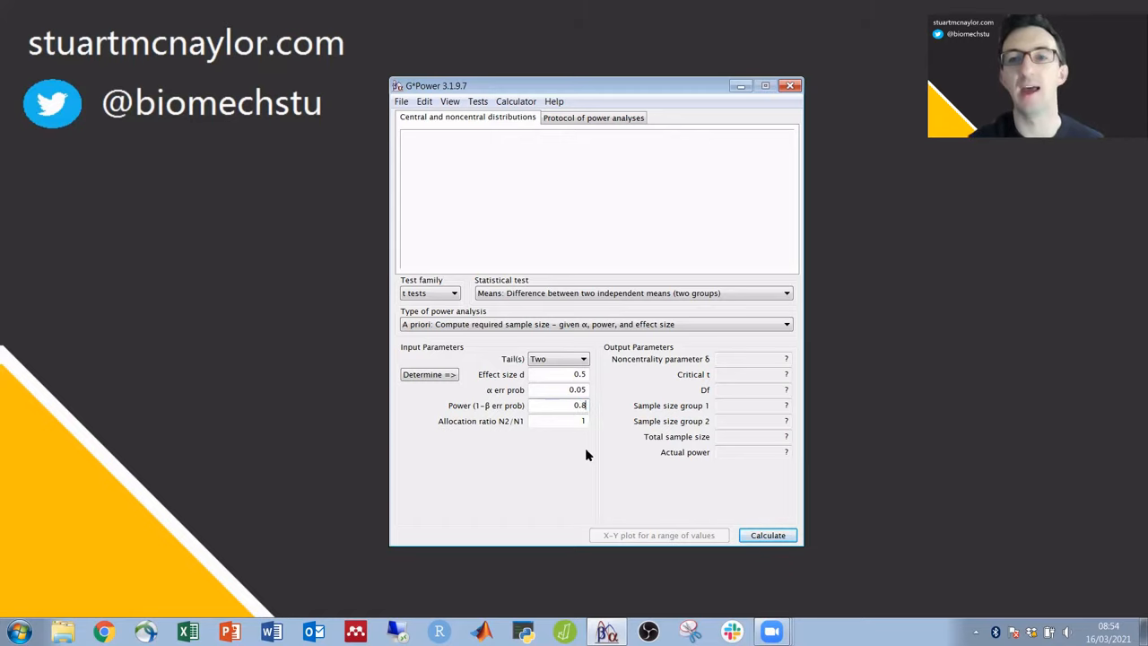
{"action": "mouse_move", "coordinate": [581, 441]}
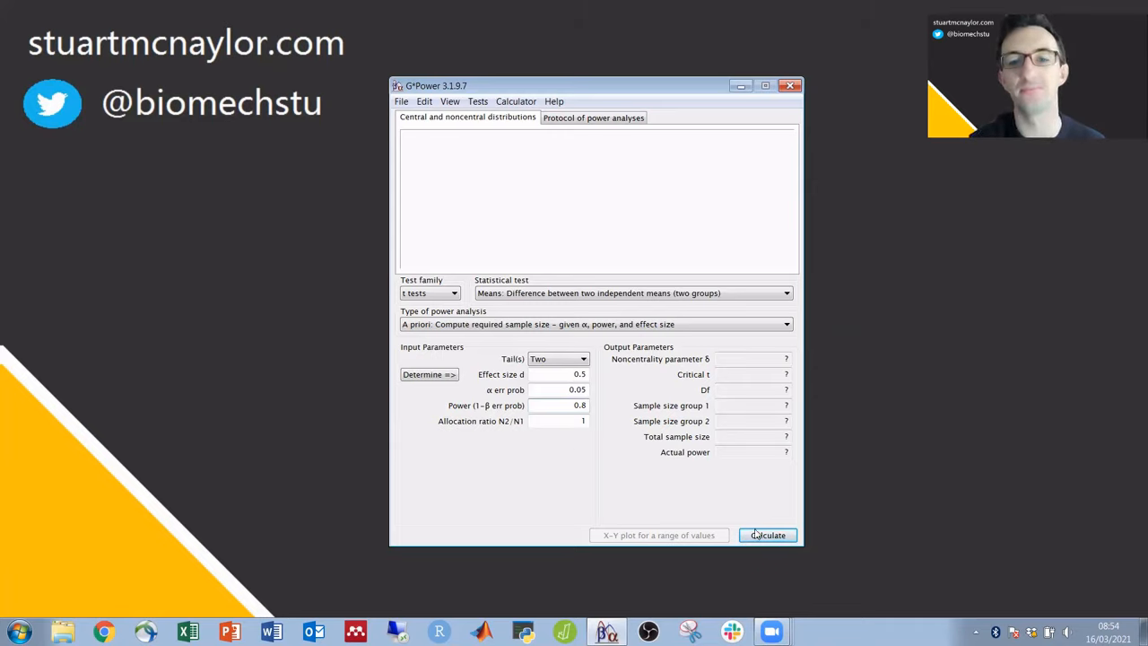
Calculate the d = 0.5 sample size: 64 per group, 128 total, power 0.80.
{"action": "left_click", "coordinate": [768, 535]}
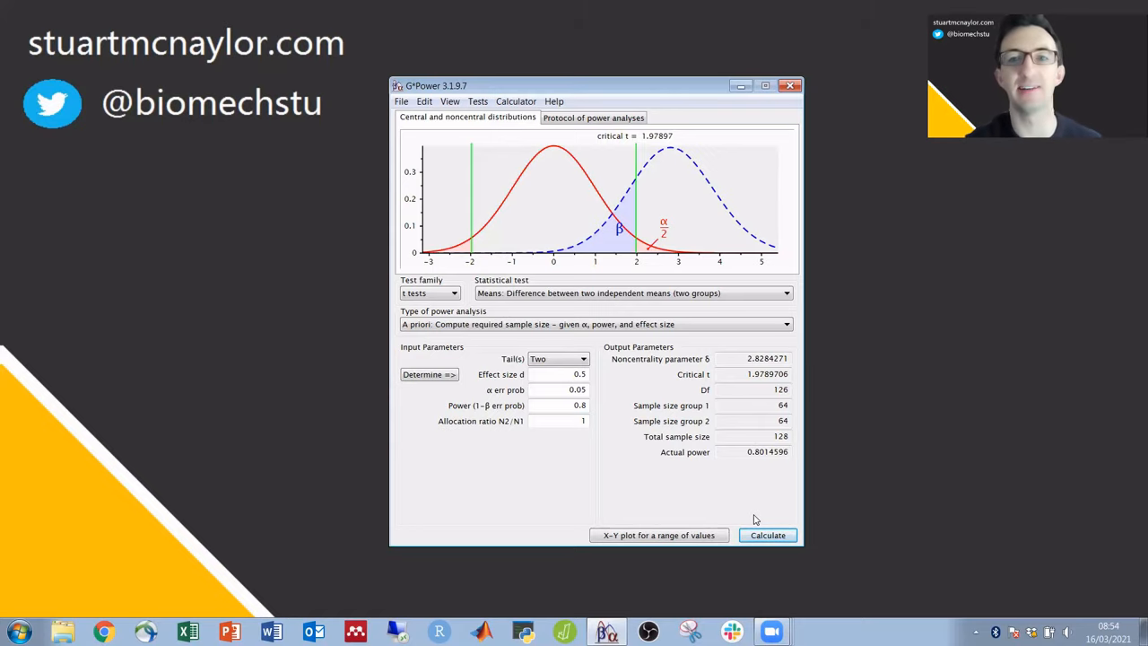
{"action": "mouse_move", "coordinate": [801, 435]}
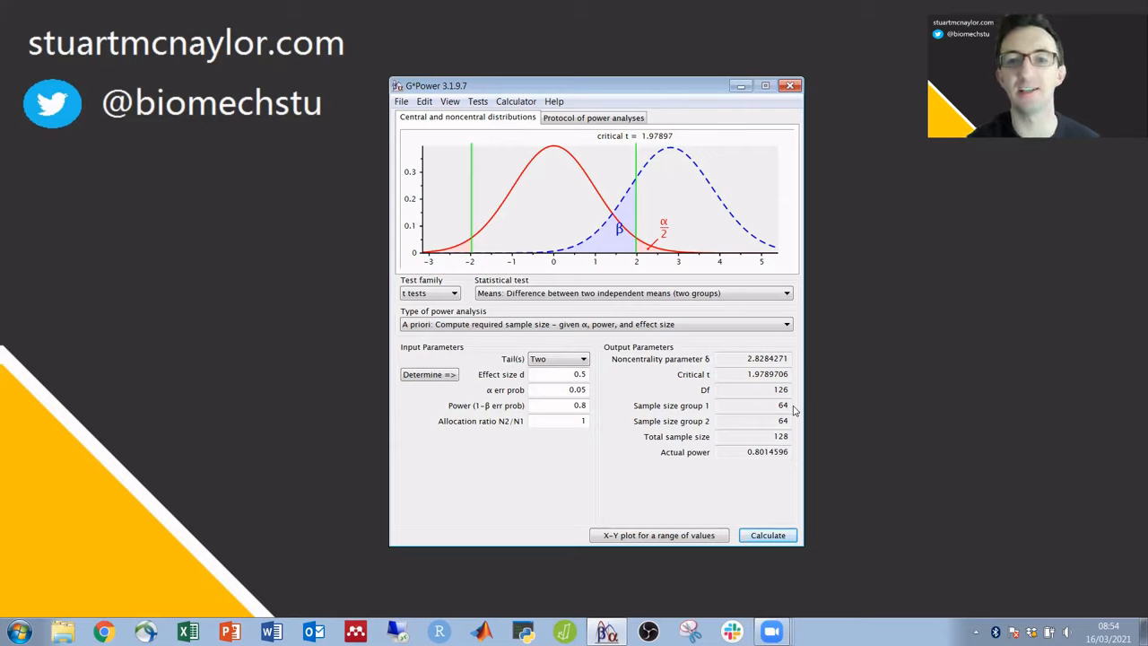
{"action": "mouse_move", "coordinate": [801, 445]}
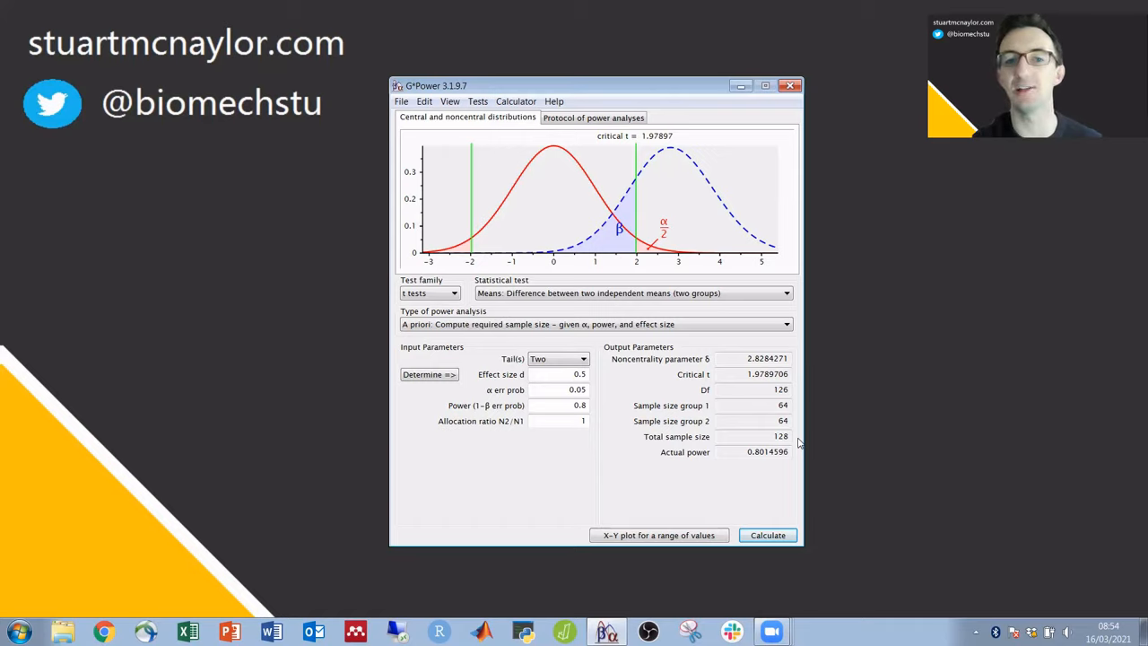
{"action": "mouse_move", "coordinate": [628, 456]}
{"action": "type", "text": "0.8"}
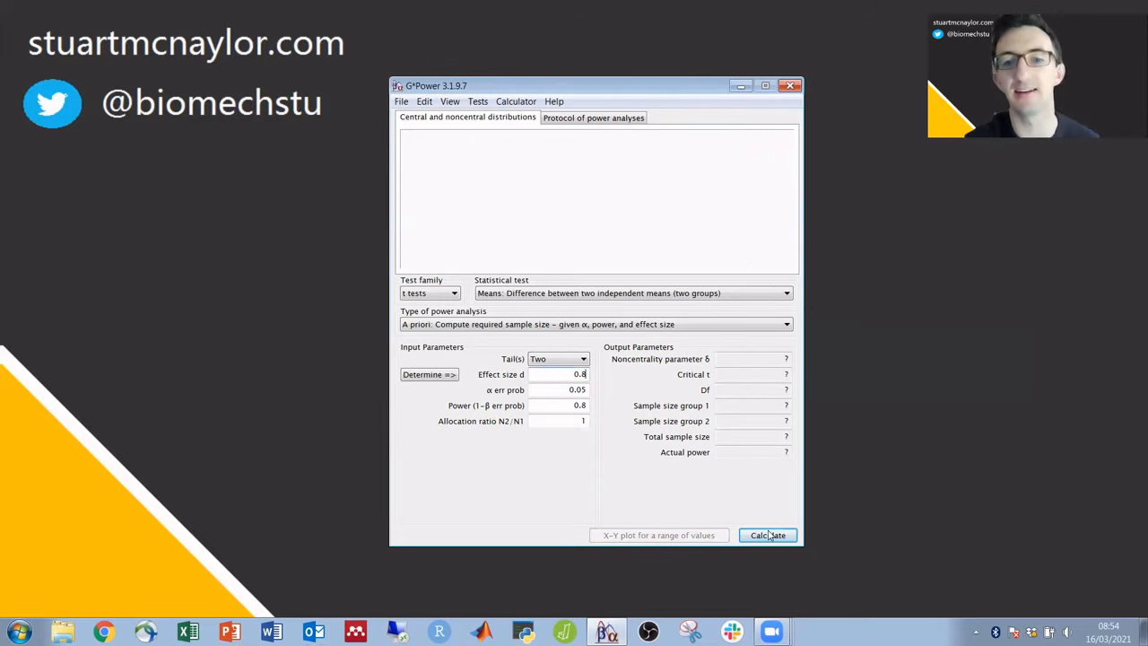
Calculate for d = 0.8 (26 per group, 52 total), then switch to one tail.
{"action": "left_click", "coordinate": [767, 535]}
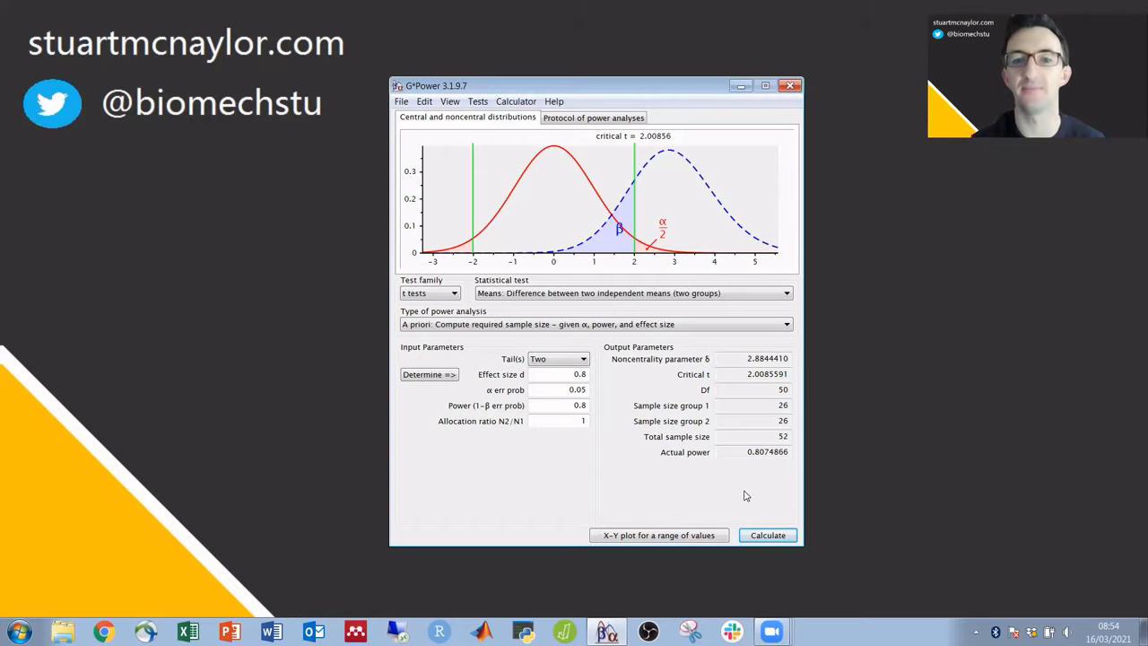
{"action": "mouse_move", "coordinate": [608, 376]}
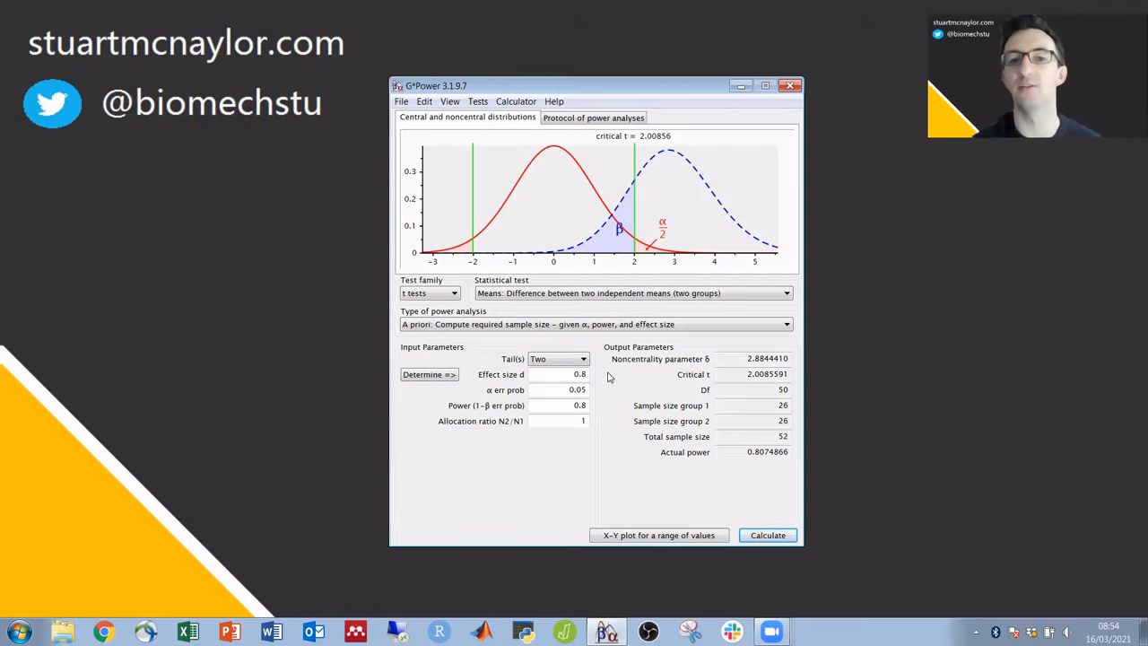
{"action": "left_click", "coordinate": [583, 358]}
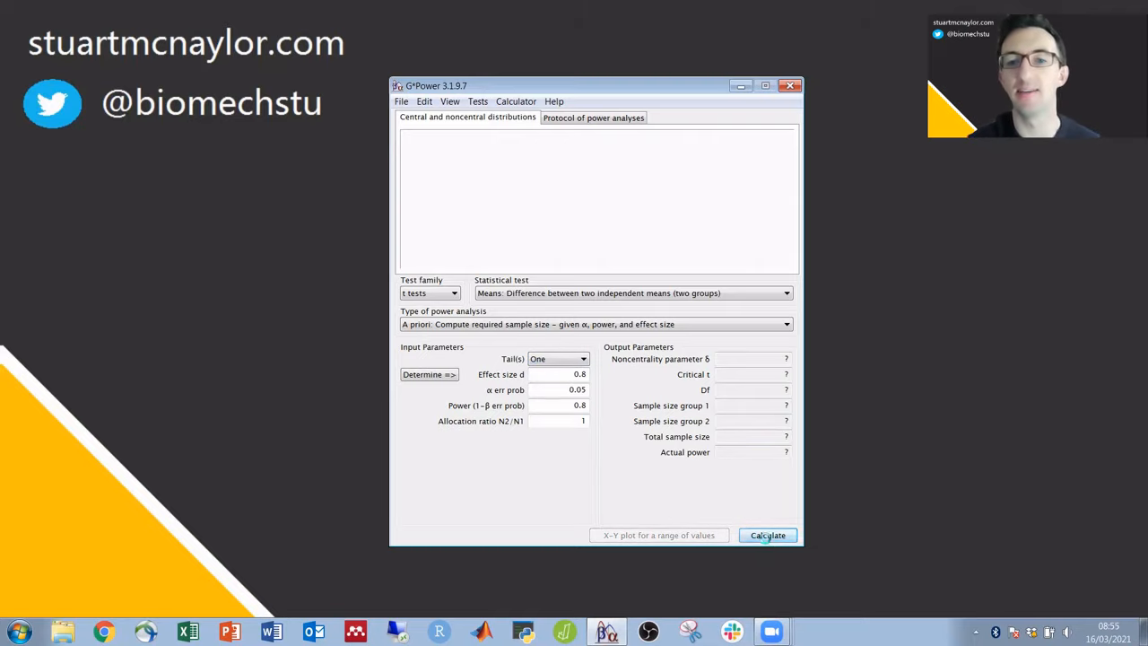
Calculate the one-tailed result: 21 per group, 42 total, actual power 0.82.
{"action": "left_click", "coordinate": [768, 535]}
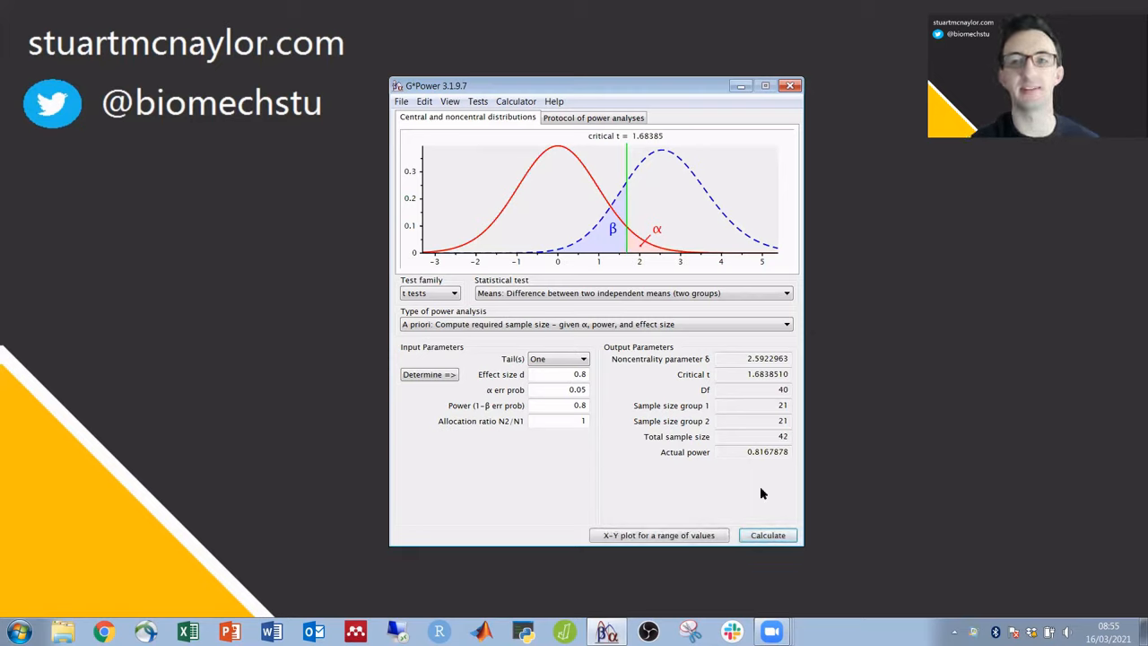
{"action": "mouse_move", "coordinate": [767, 475]}
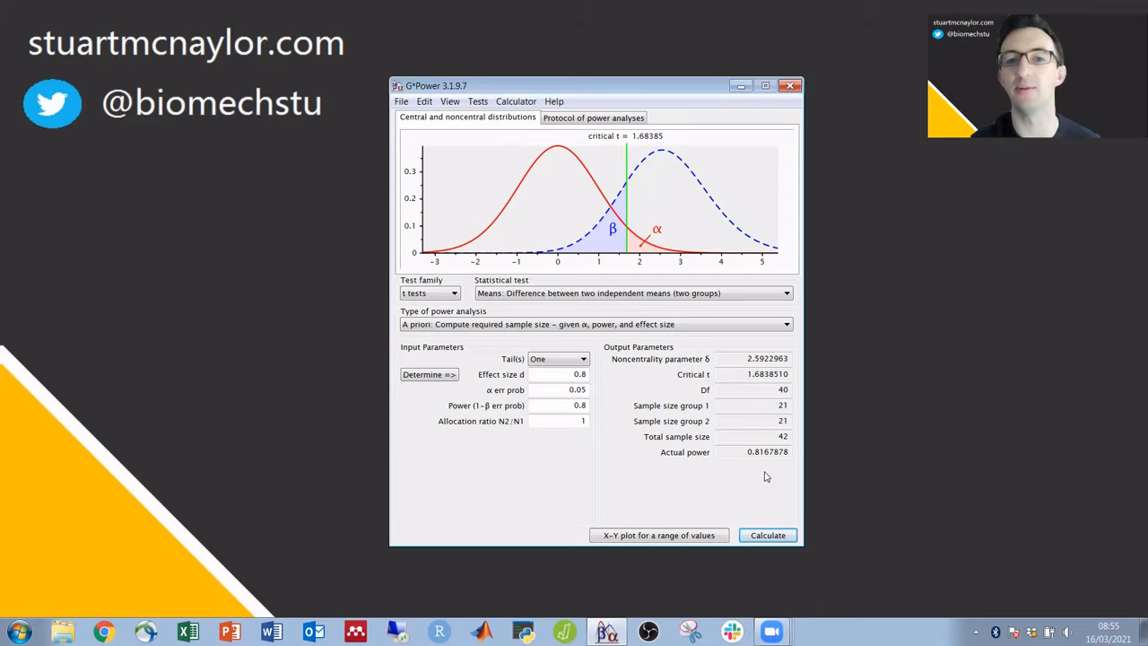
{"action": "mouse_move", "coordinate": [719, 490]}
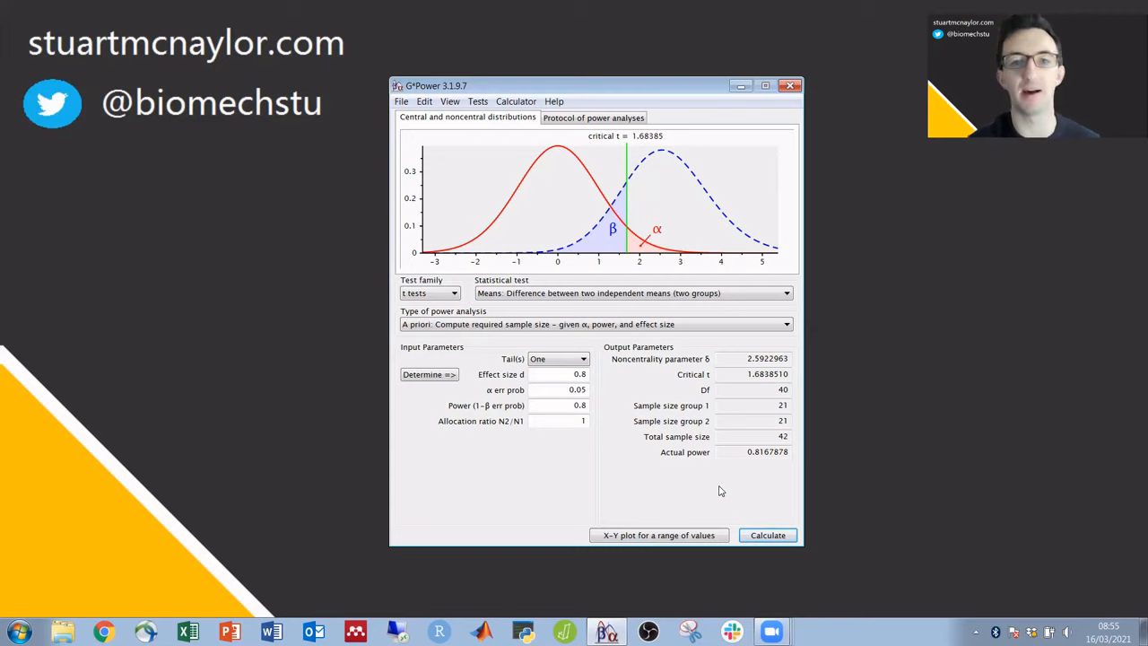
{"action": "left_click", "coordinate": [477, 101]}
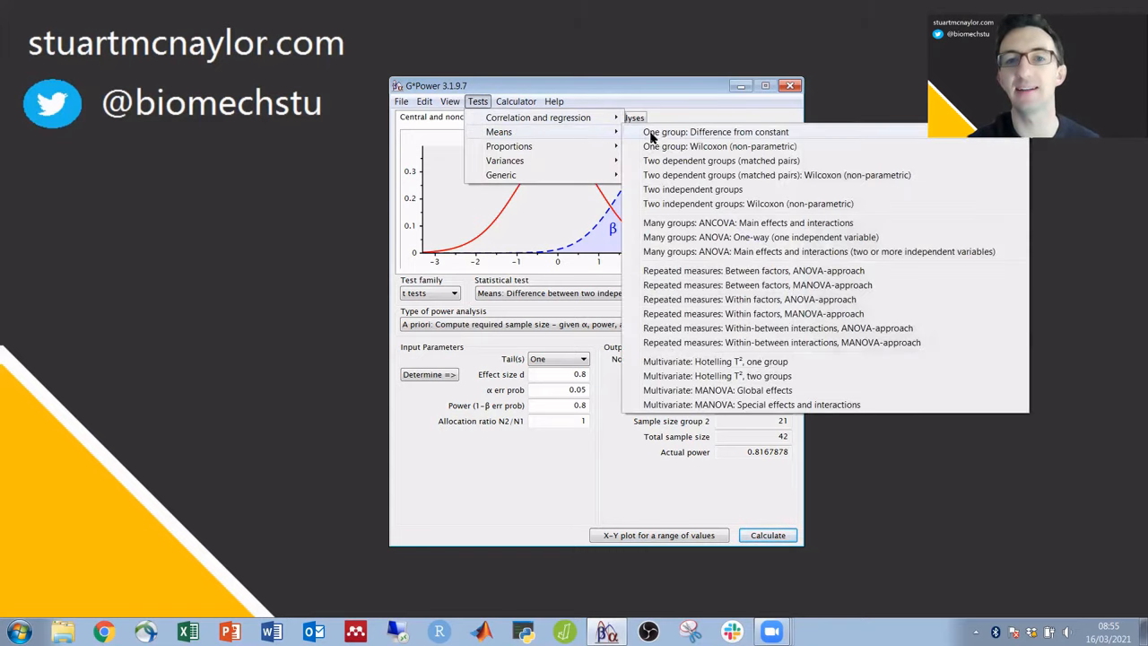
{"action": "mouse_move", "coordinate": [702, 189]}
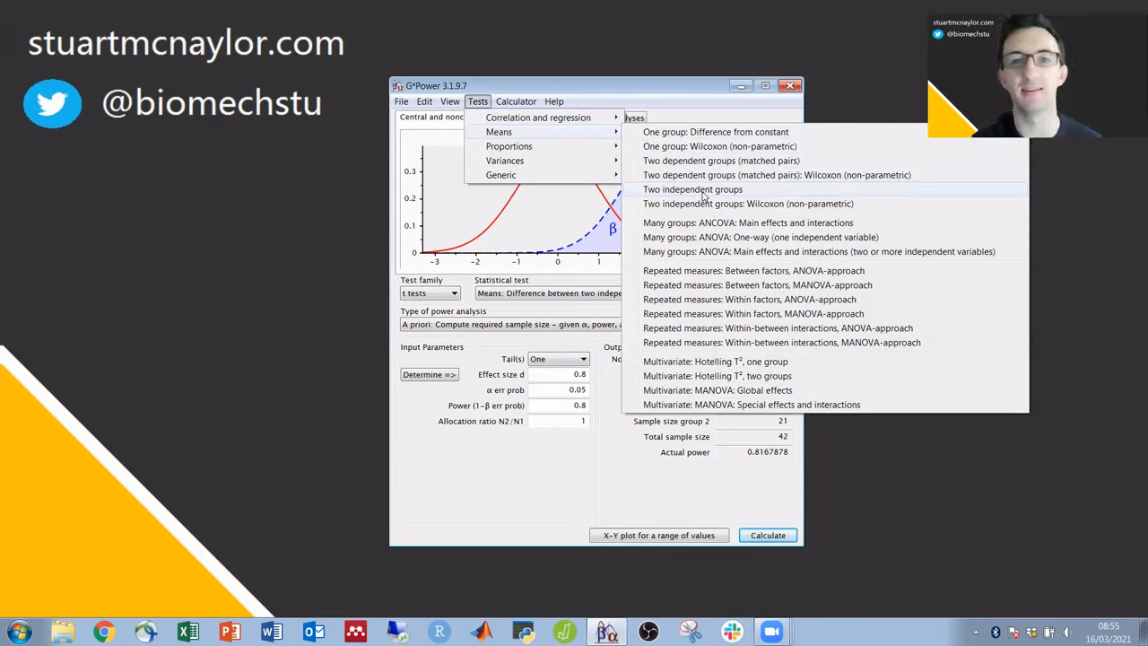
{"action": "mouse_move", "coordinate": [704, 160]}
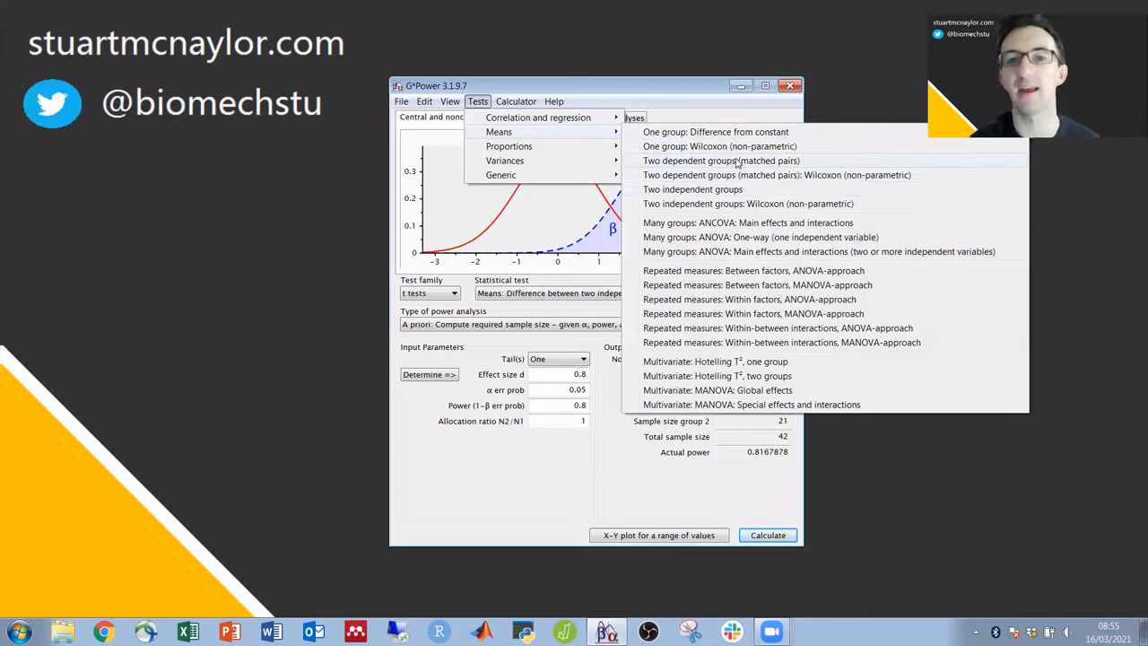
Run the matched-pairs test with dz 0.8, power 0.8: total sample 12, power 0.83.
{"action": "left_click", "coordinate": [720, 161]}
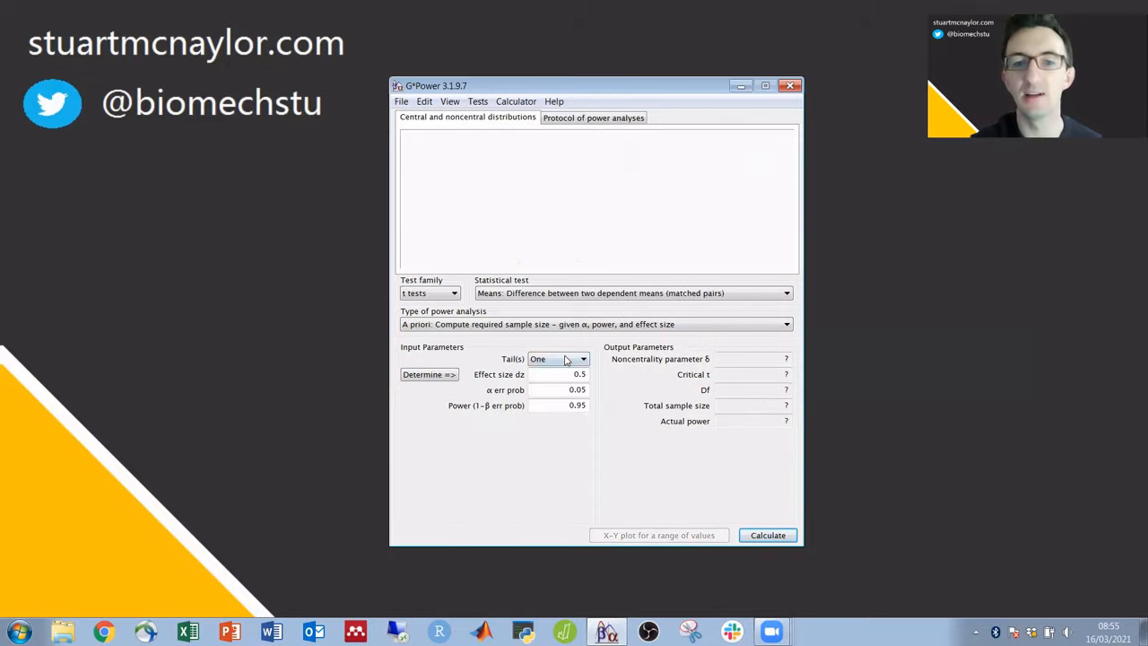
{"action": "left_click", "coordinate": [579, 374]}
{"action": "type", "text": "0.8"}
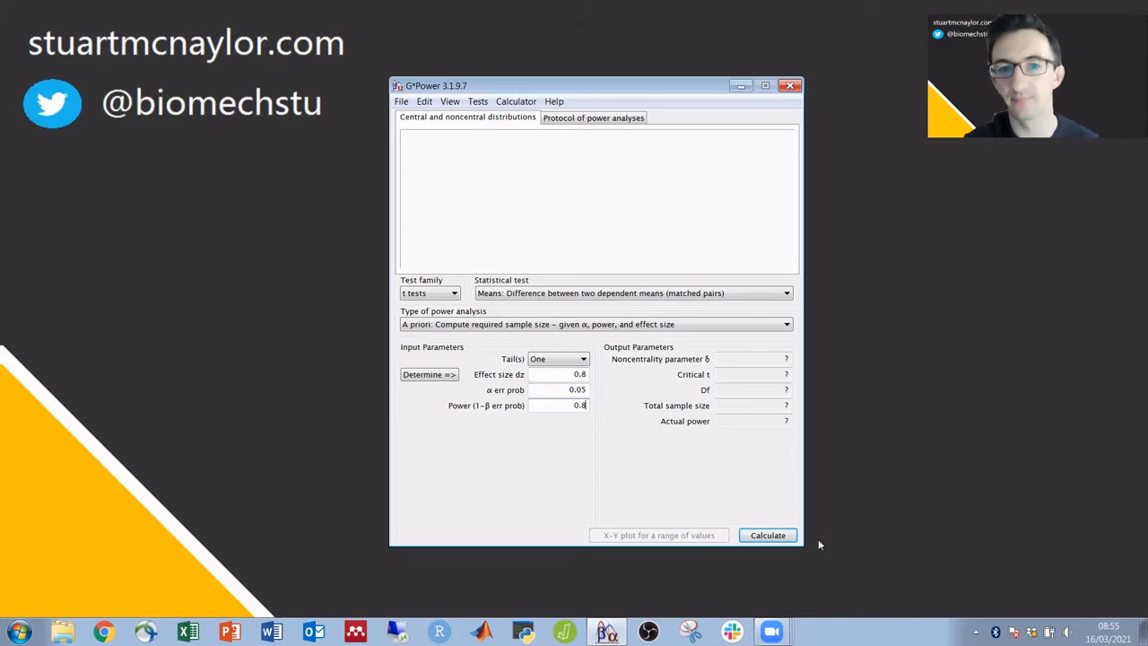
{"action": "left_click", "coordinate": [767, 534]}
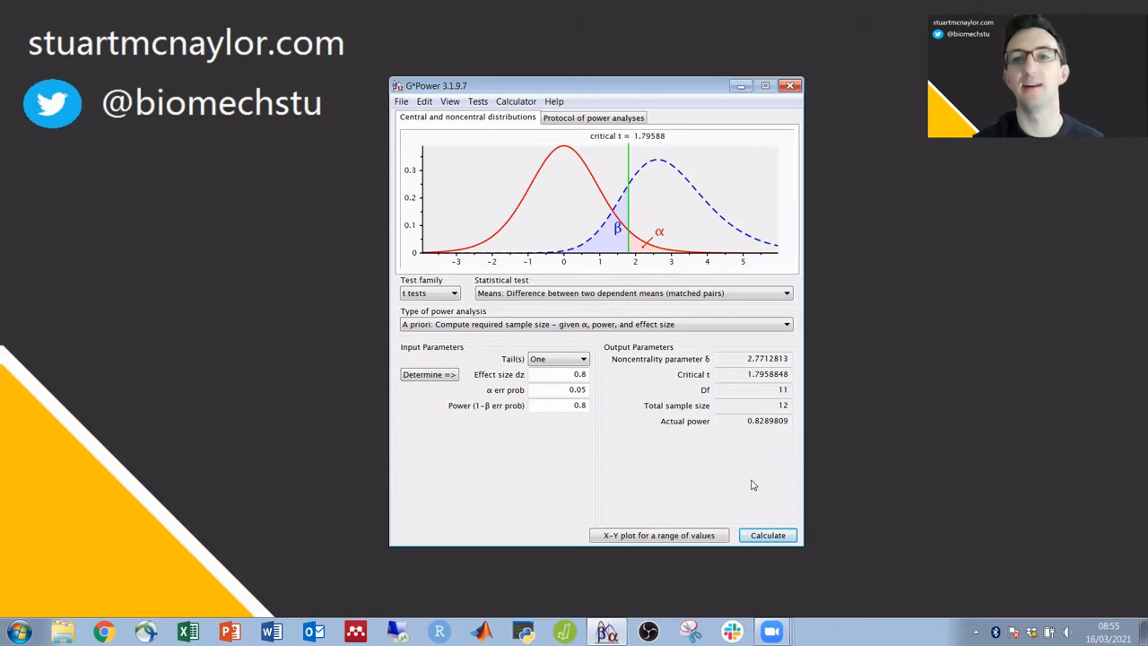
{"action": "mouse_move", "coordinate": [641, 27]}
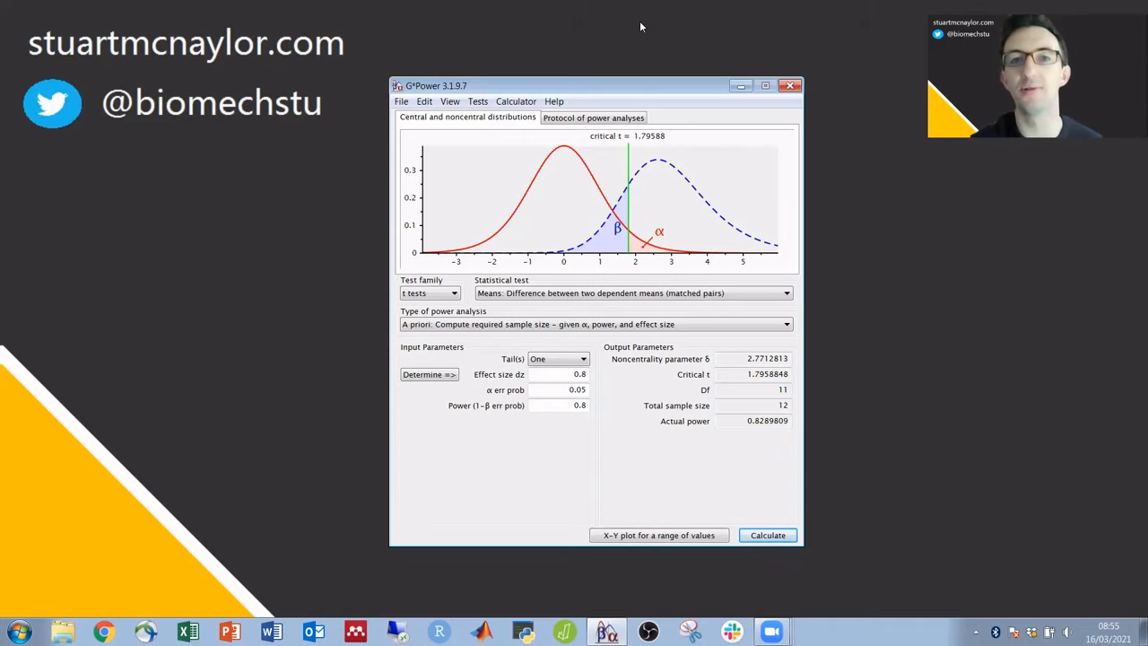